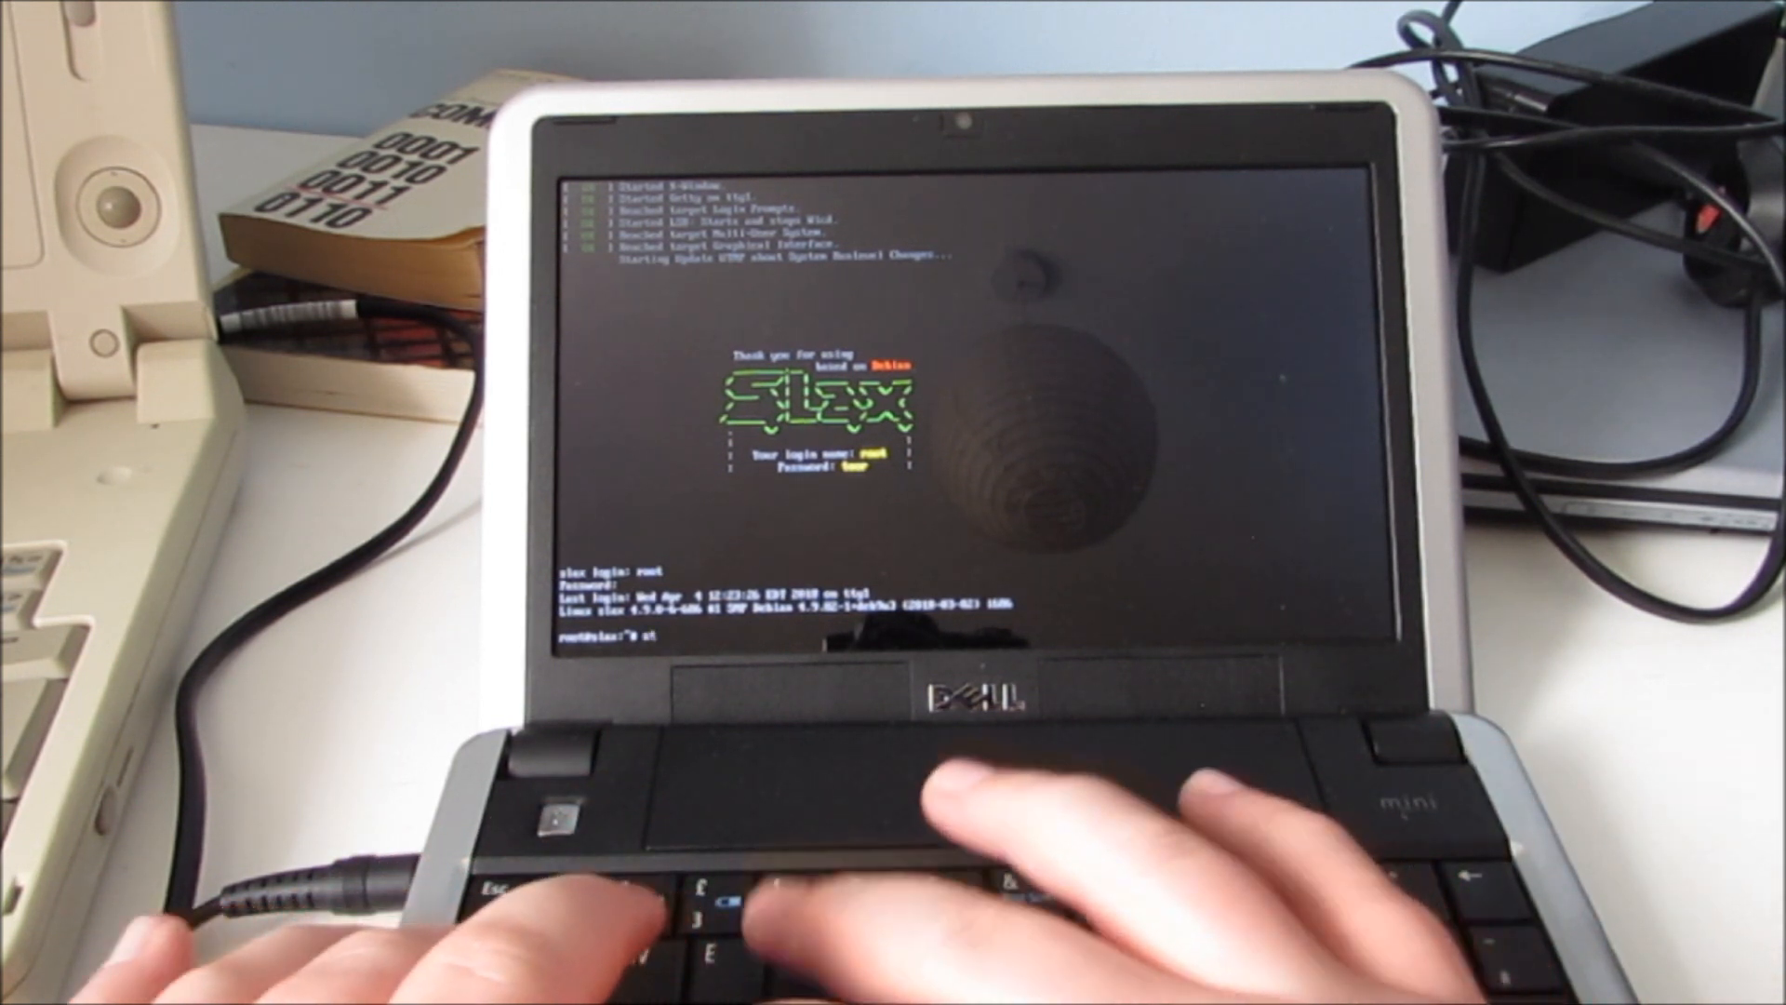
Step: Run startx at the root shell prompt to try launching the graphical desktop on the Dell Mini
{"action": "type", "text": "startx"}
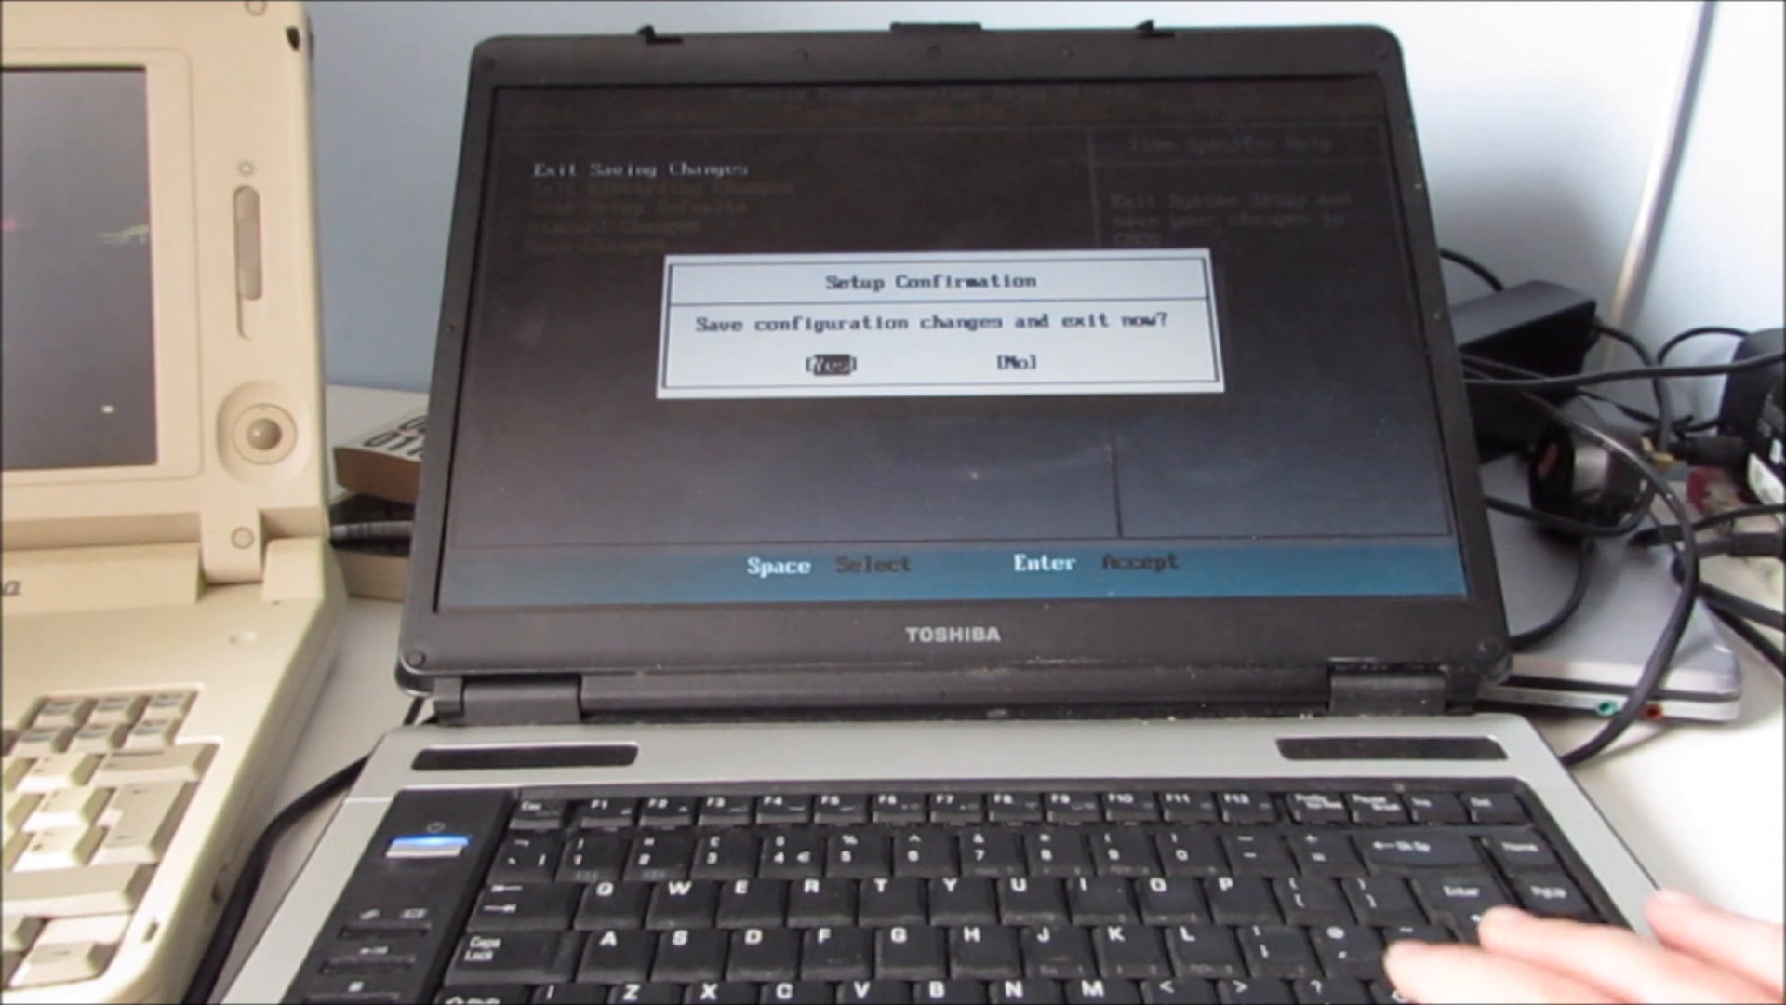
Step: Confirm Exit Saving Changes with Yes so the Toshiba BIOS saves and restarts
{"action": "key", "text": "enter"}
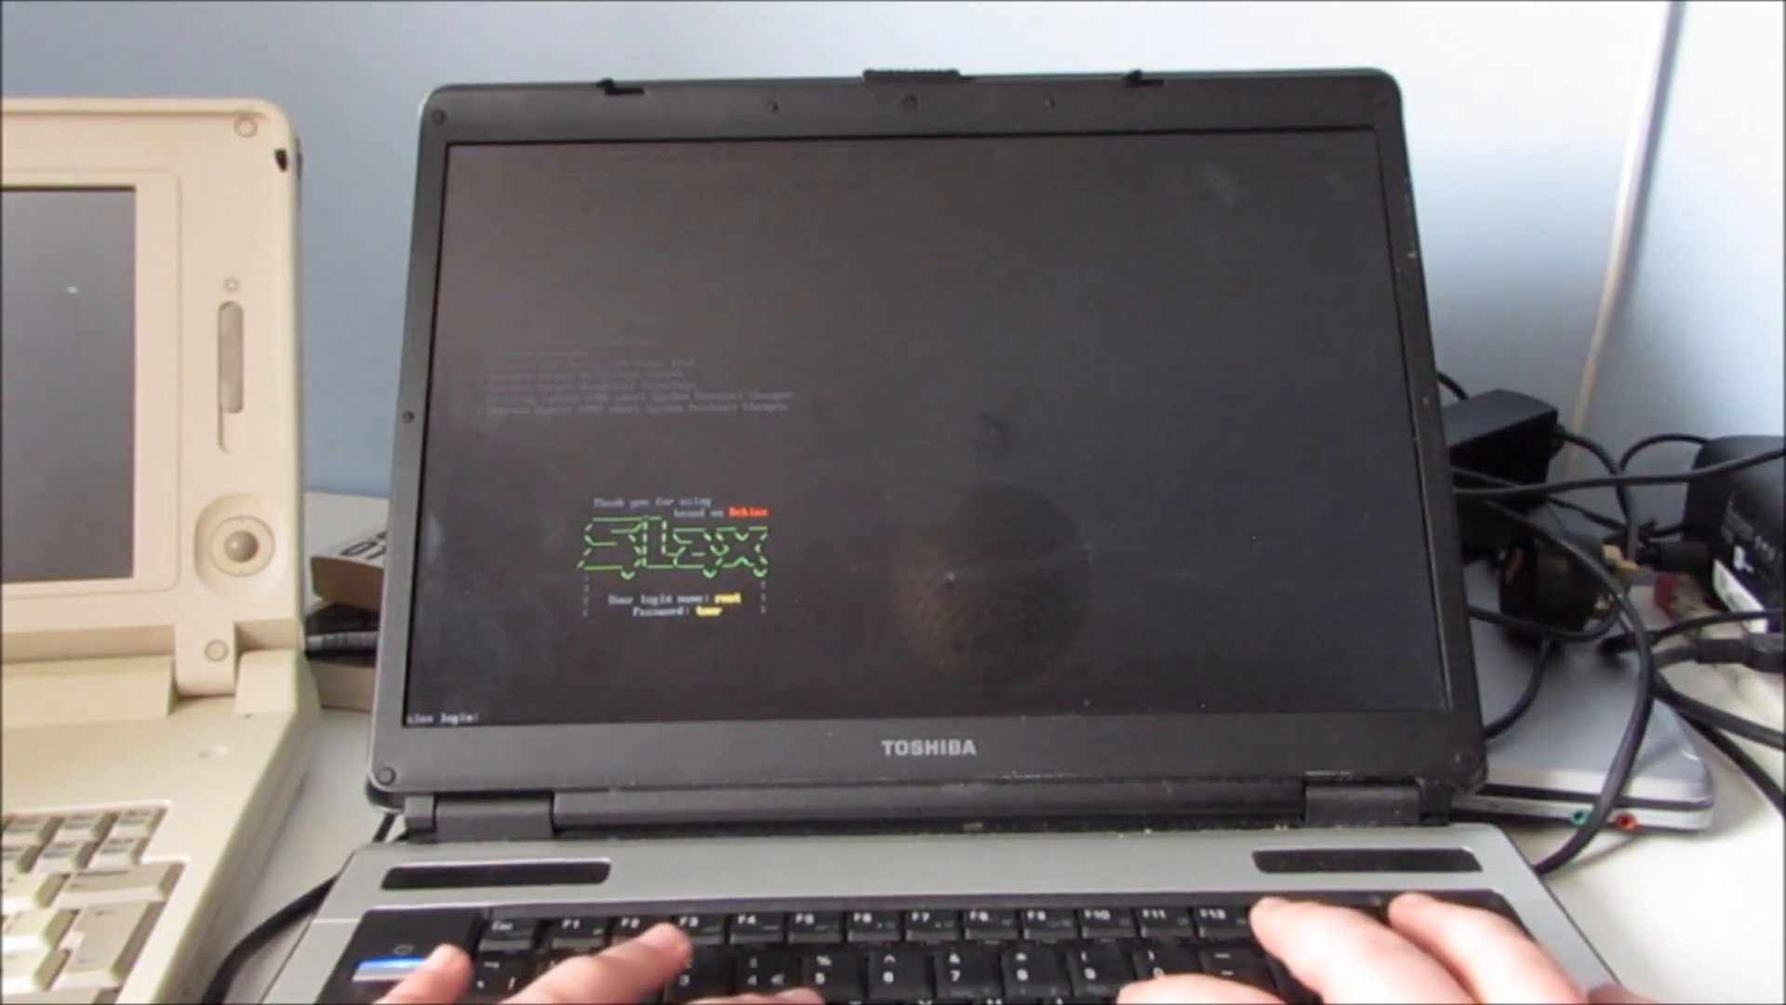
Step: Enter root as the login name at the Slax login prompt on the Toshiba laptop
{"action": "type", "text": "root"}
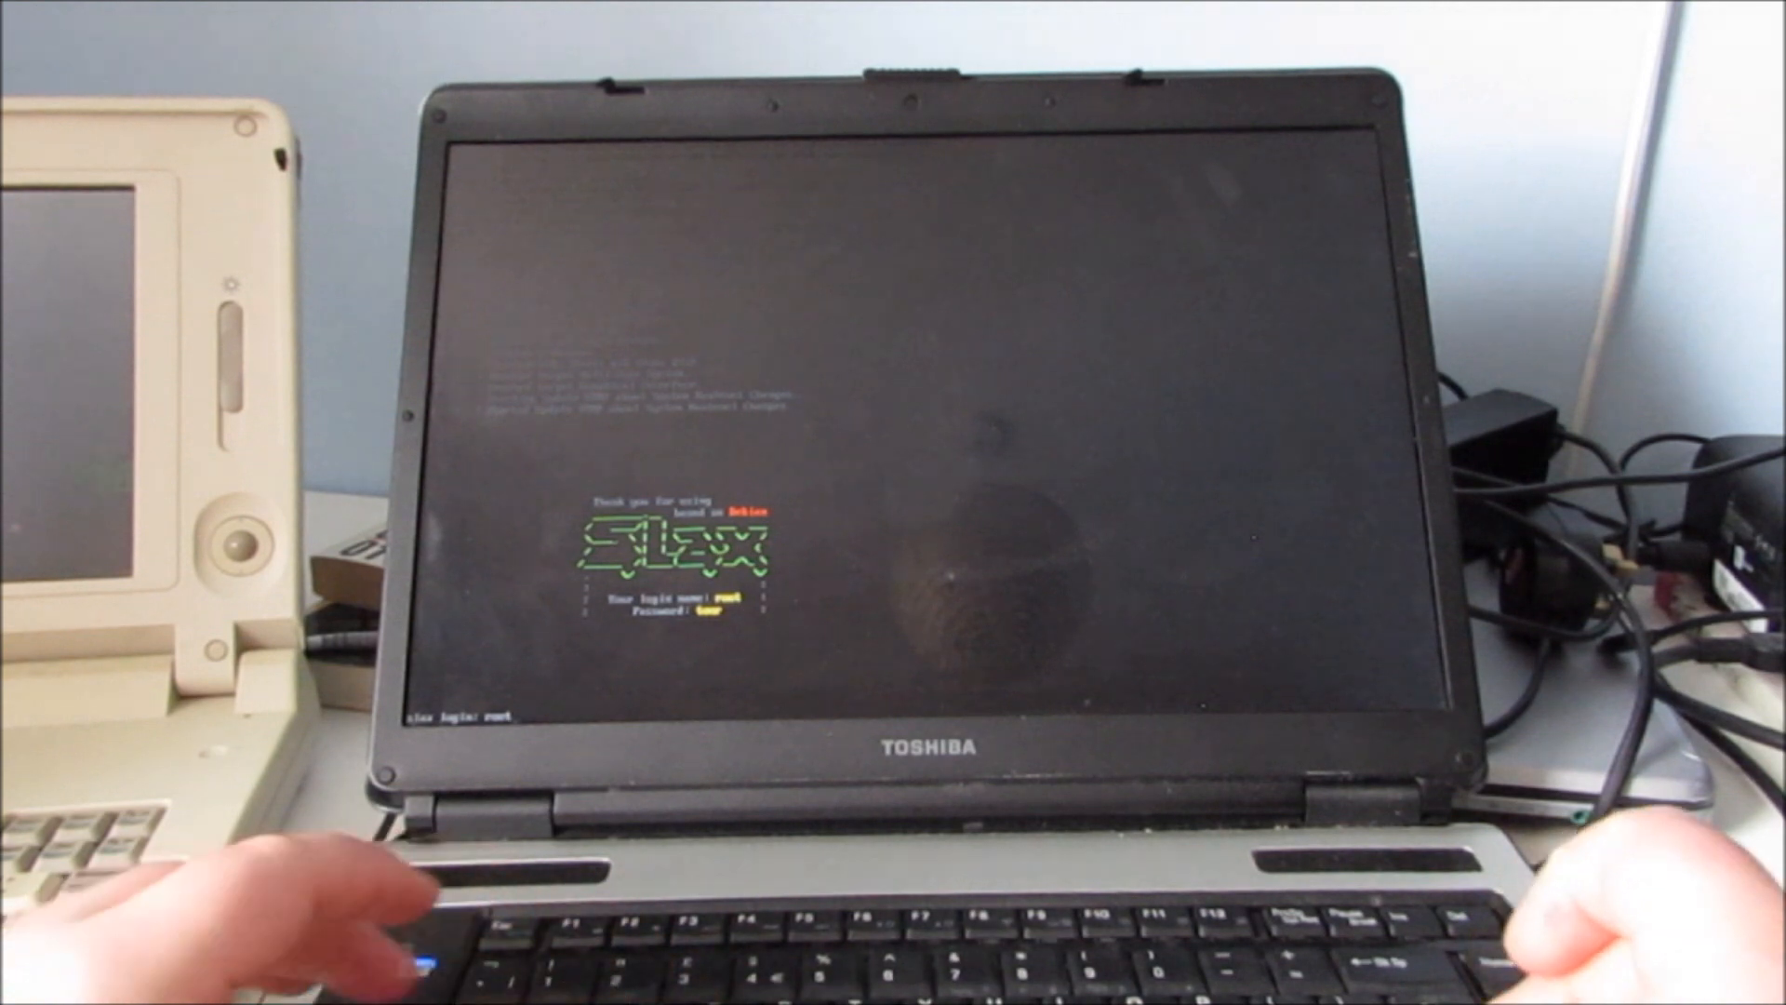